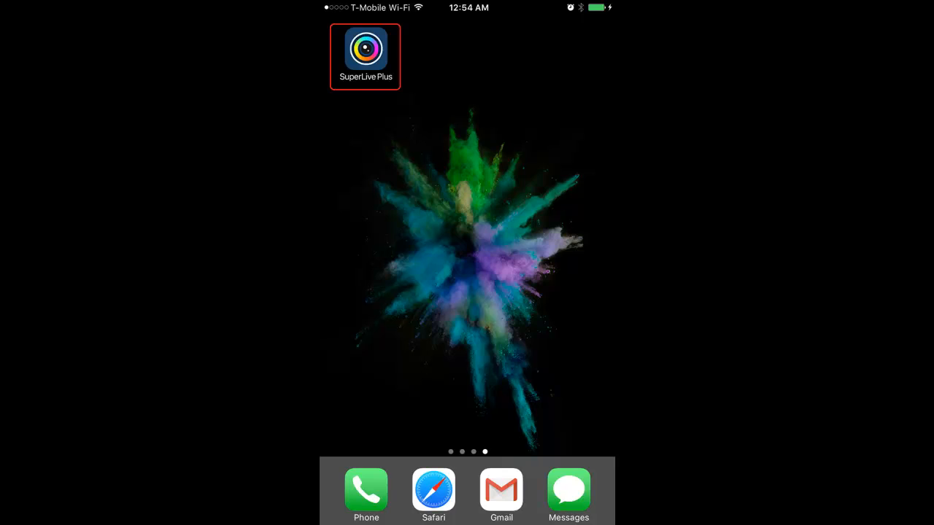
Launch SuperLive Plus from the iOS Home Screen into its intro tour.
{"action": "left_click", "coordinate": [365, 56]}
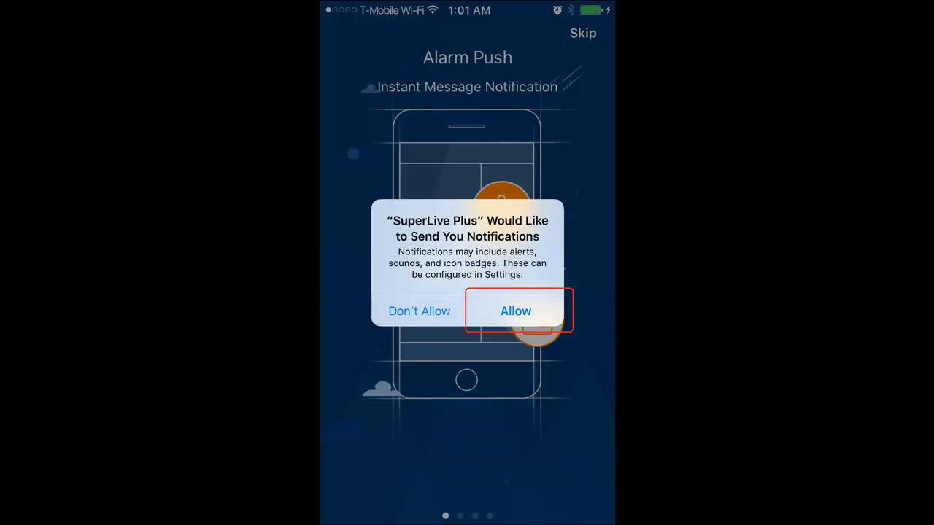
Allow notifications, finish the intro tour with Start, and dismiss the notification settings guide.
{"action": "left_click", "coordinate": [515, 311]}
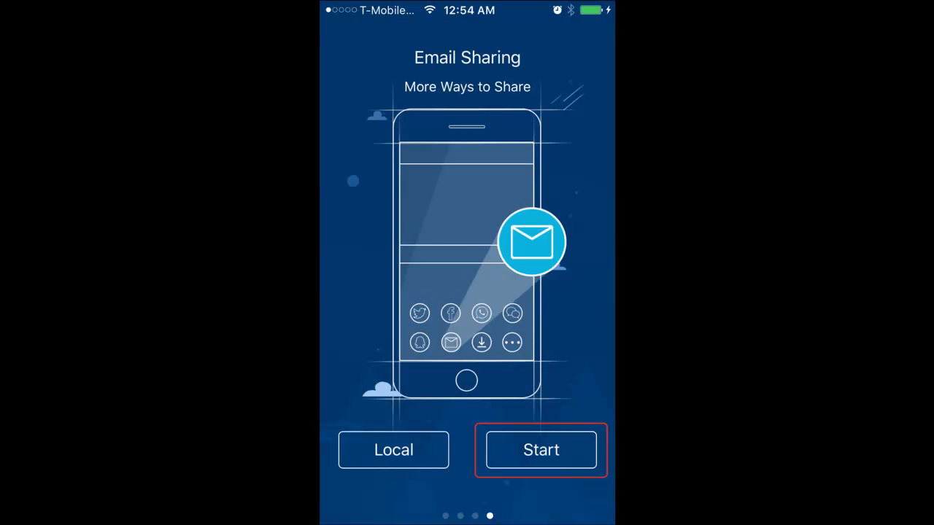
{"action": "left_click", "coordinate": [540, 450]}
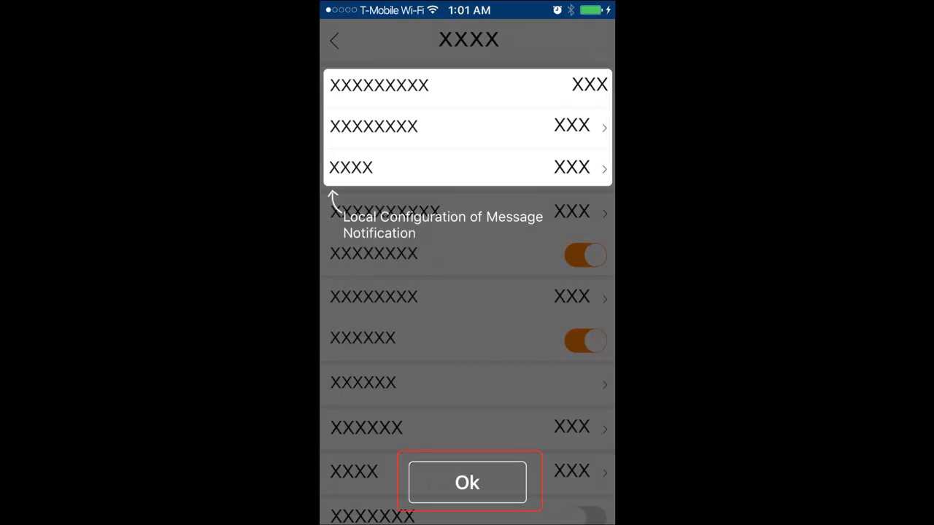
{"action": "left_click", "coordinate": [468, 482]}
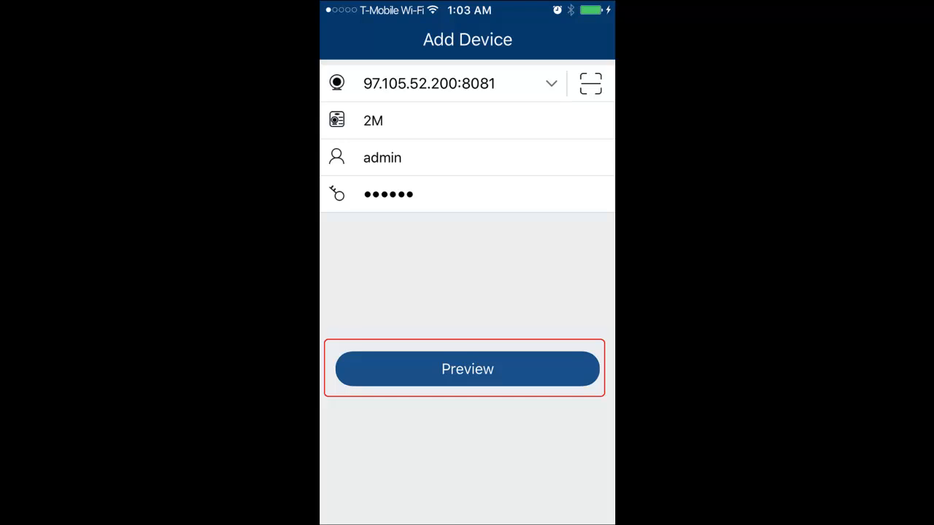
{"action": "left_click", "coordinate": [467, 367]}
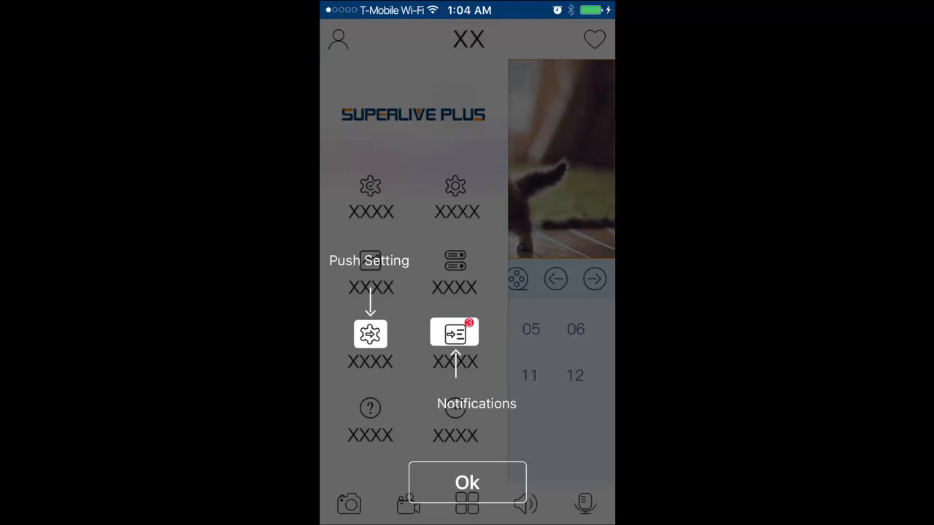
Dismiss the Push Setting/Notifications guide to reveal the 2M device's six-camera Live grid.
{"action": "left_click", "coordinate": [467, 481]}
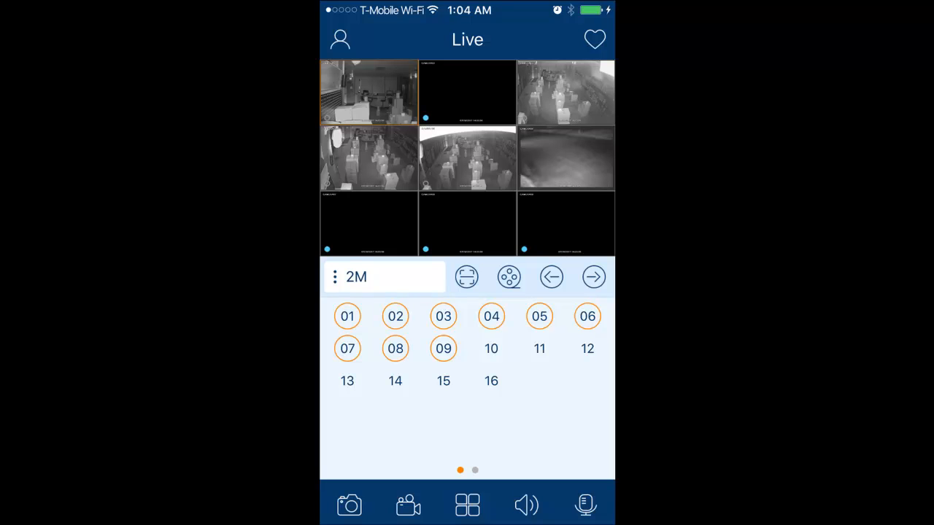
{"action": "left_click", "coordinate": [508, 278]}
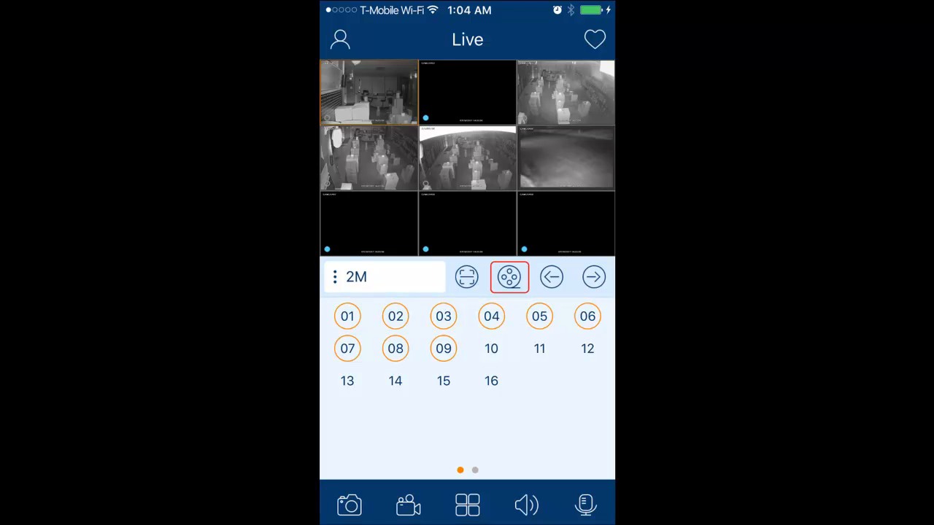
Enter Remote Playback of 2M channel 01 footage from 2017-07-28, showing then hiding the channel list.
{"action": "left_click", "coordinate": [508, 277]}
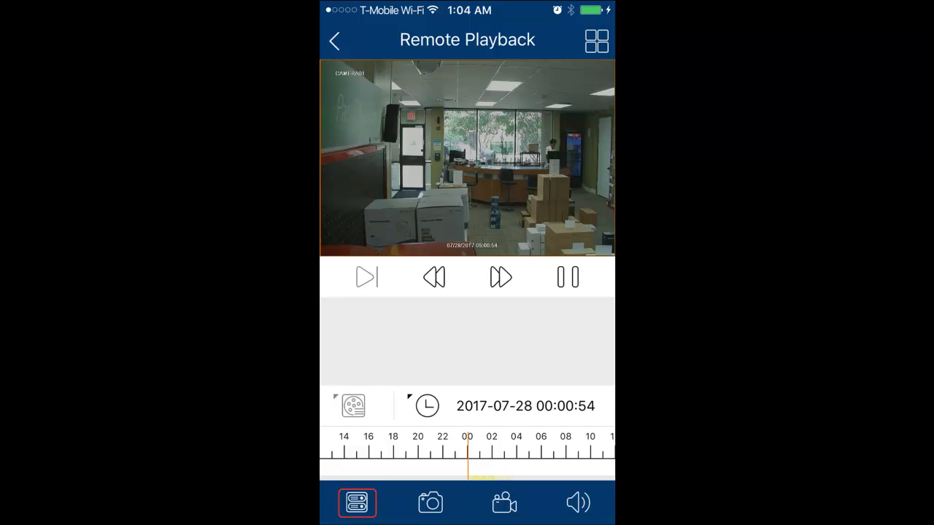
{"action": "left_click", "coordinate": [356, 502]}
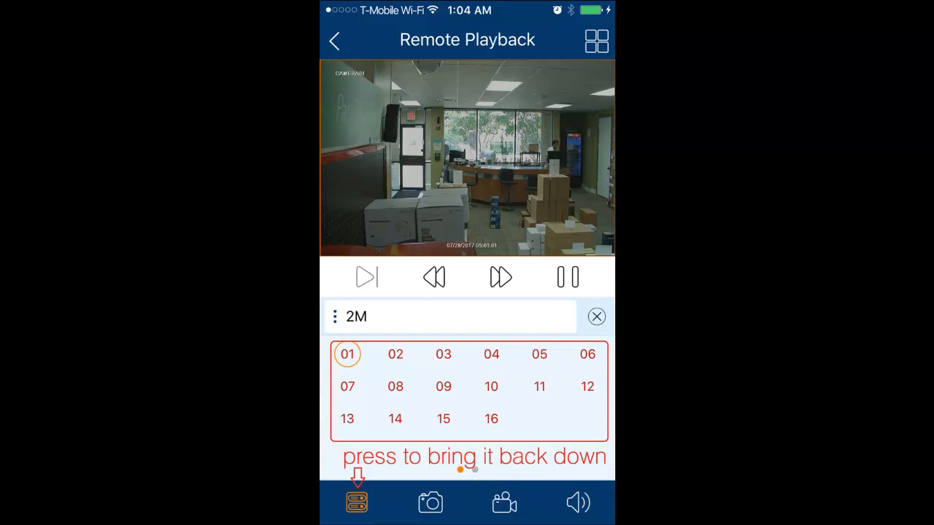
{"action": "left_click", "coordinate": [356, 502]}
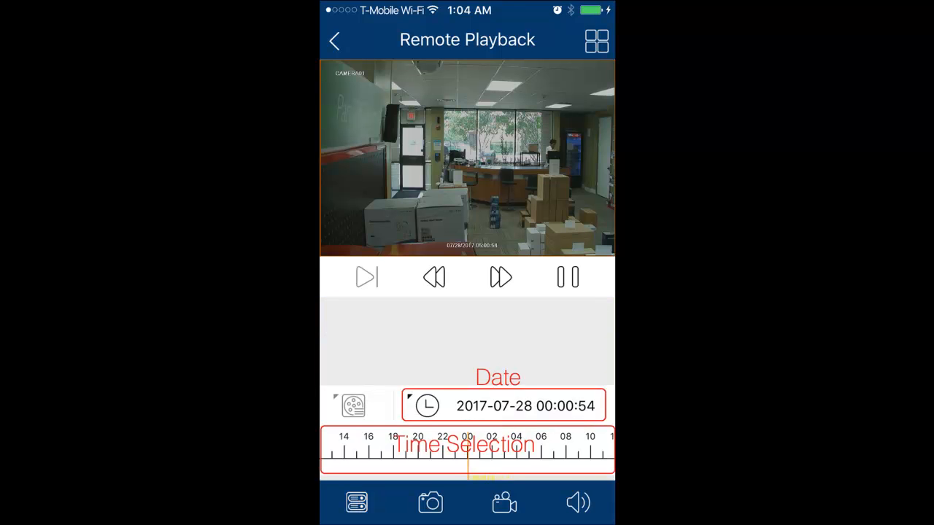